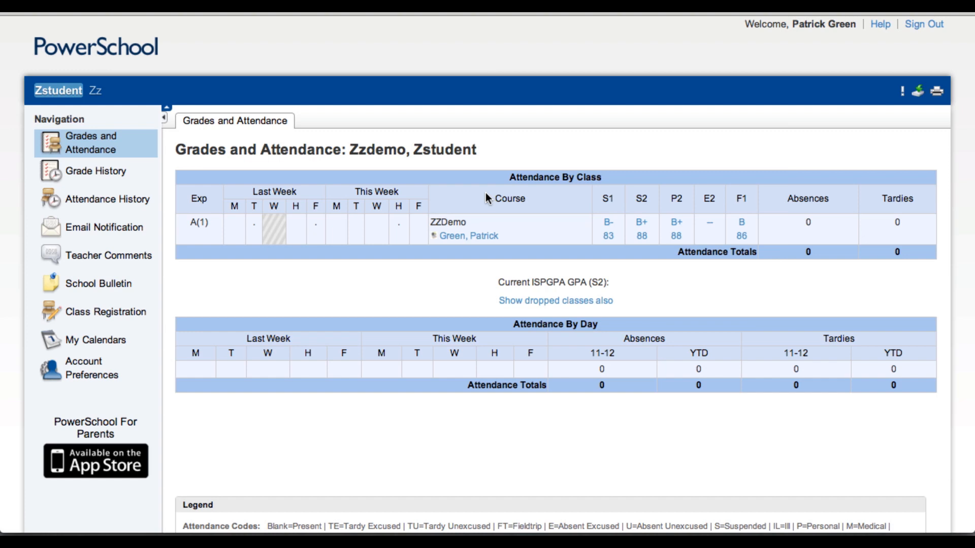
pyautogui.moveTo(449, 86)
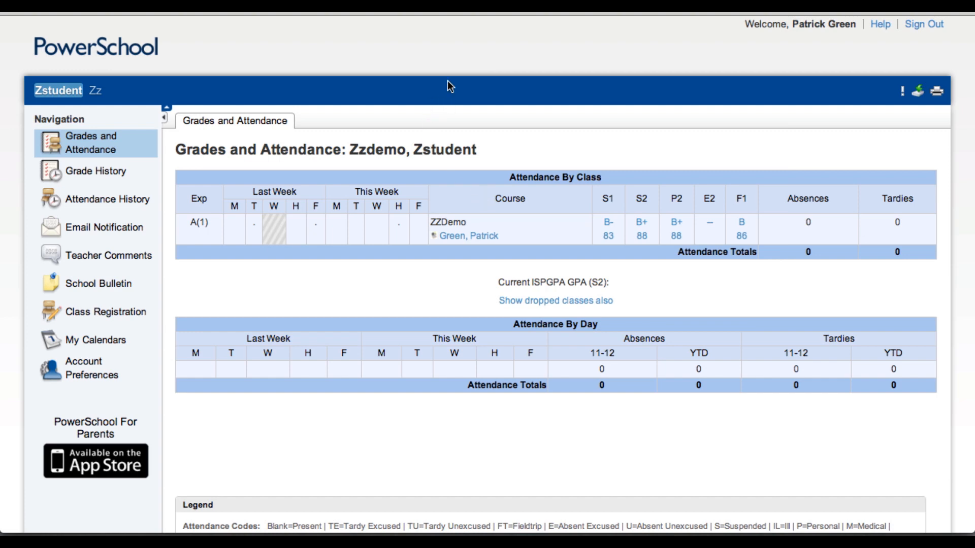
pyautogui.moveTo(455, 68)
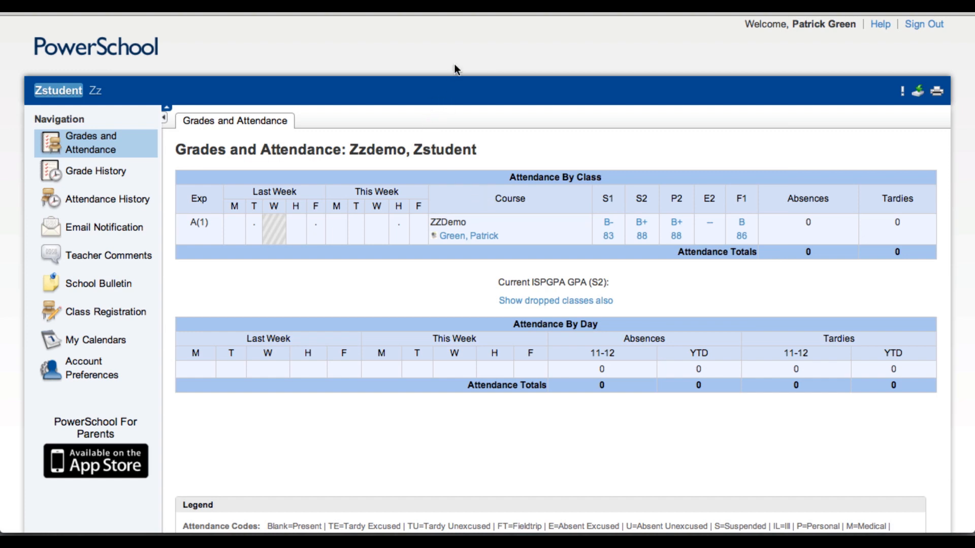
pyautogui.moveTo(106, 227)
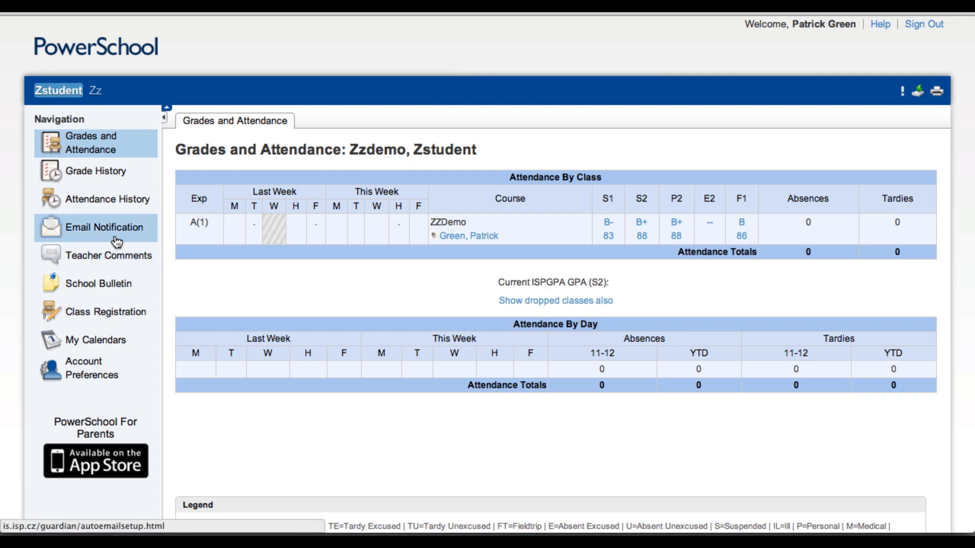
# - Go to the Email Notification page from the Navigation sidebar
pyautogui.click(106, 227)
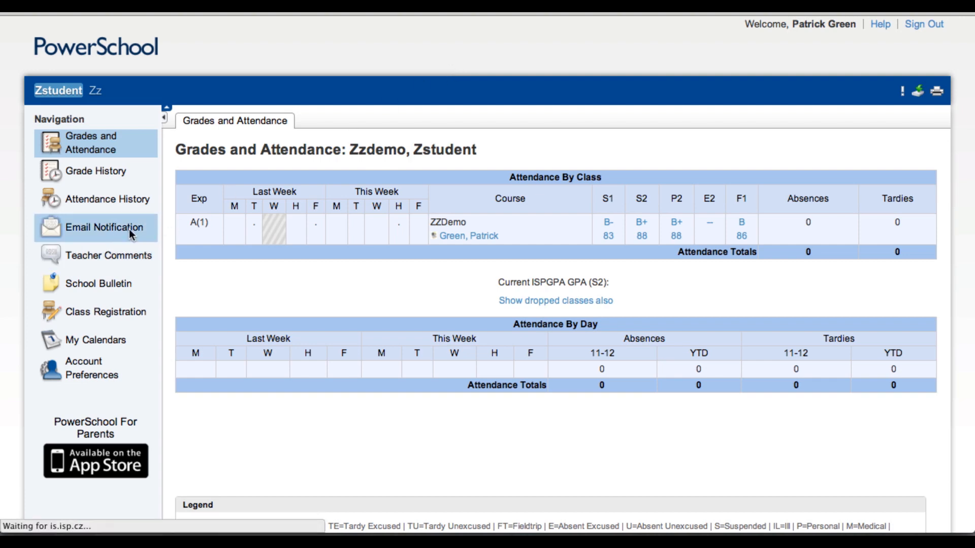
pyautogui.click(106, 227)
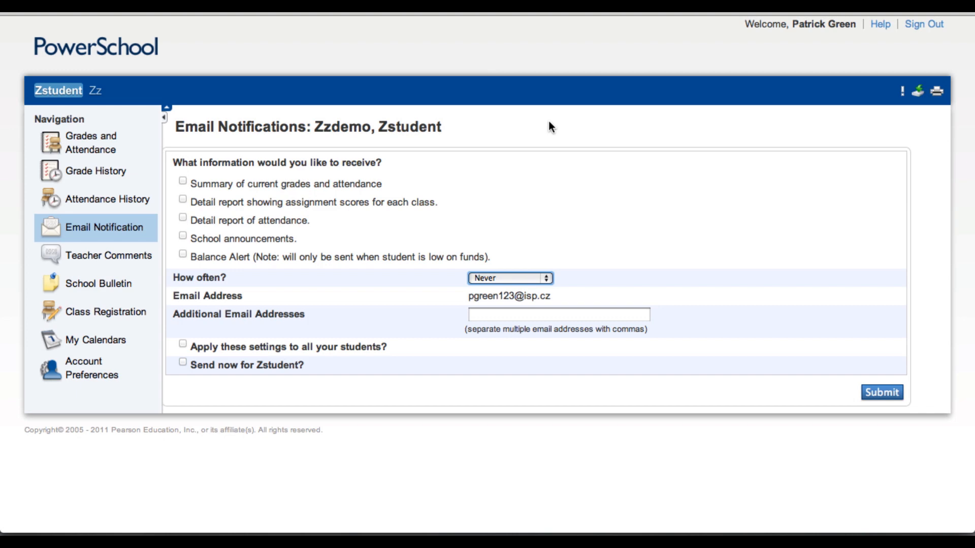
pyautogui.moveTo(392, 179)
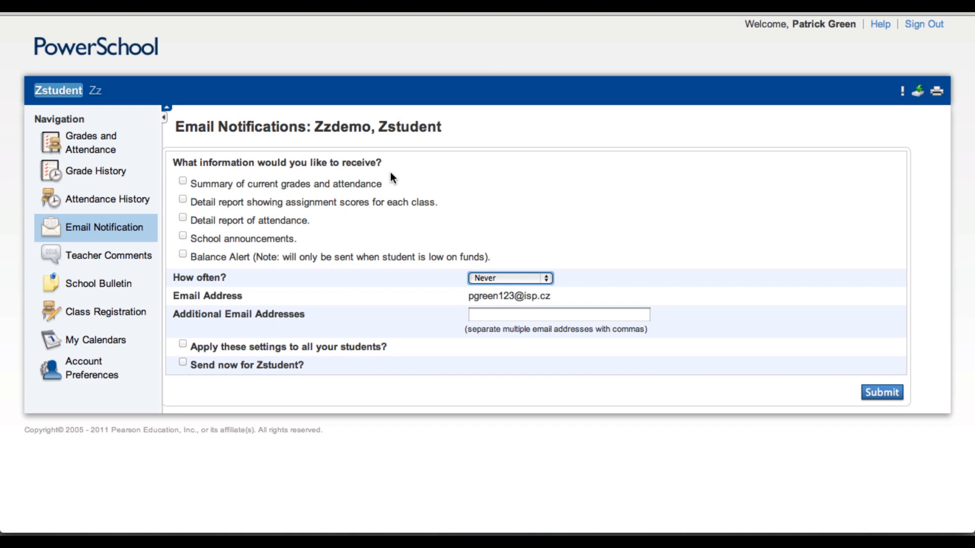
# - Subscribe to 'Summary of current grades and attendance' with the How often frequency kept at Never
pyautogui.click(182, 181)
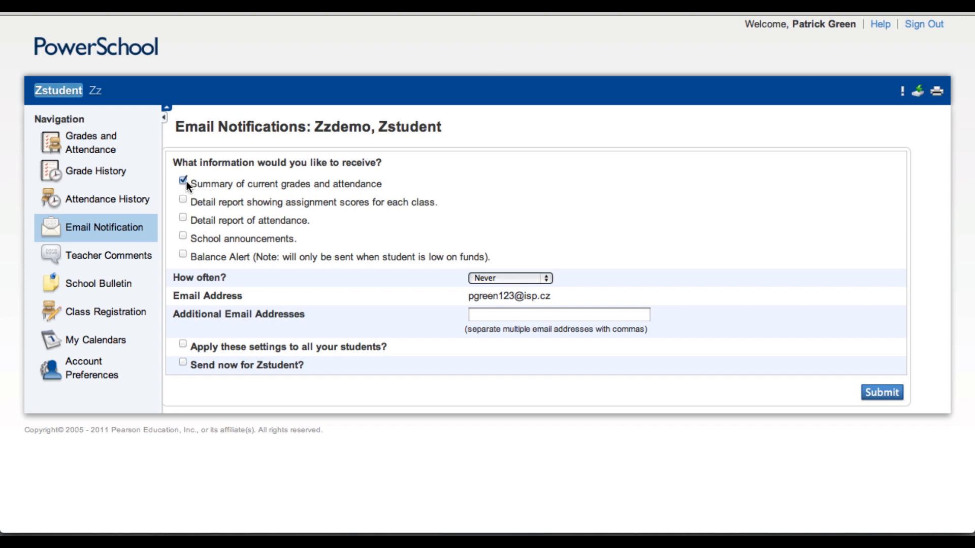
pyautogui.moveTo(397, 193)
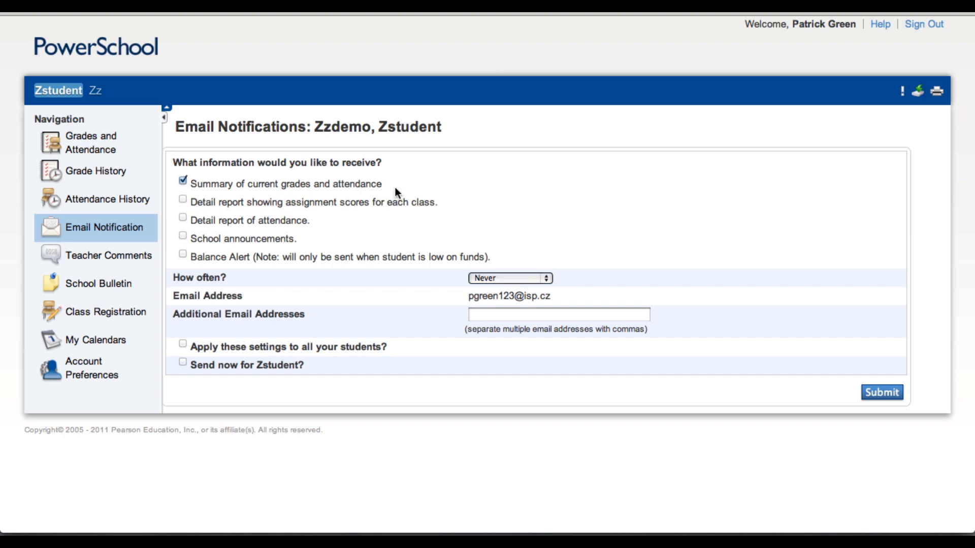
pyautogui.moveTo(286, 289)
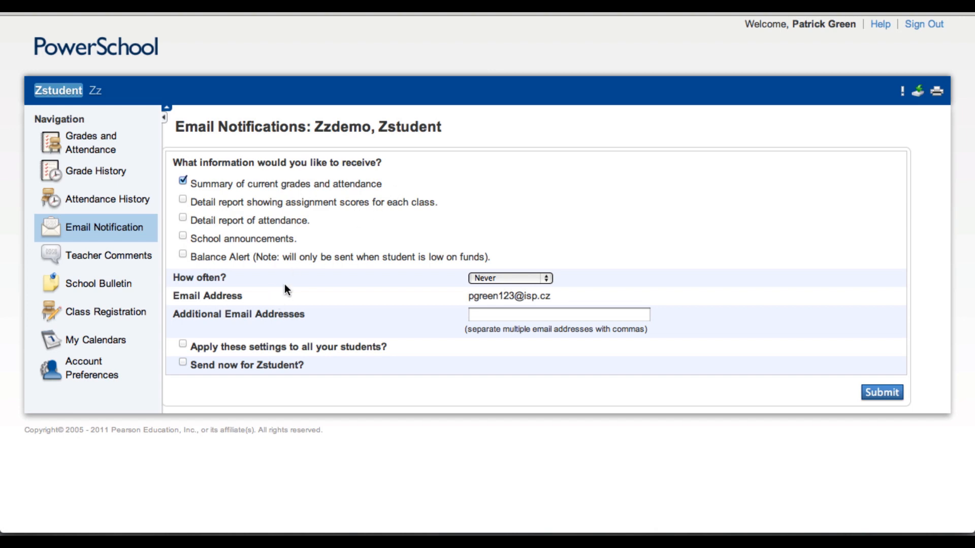
pyautogui.moveTo(488, 289)
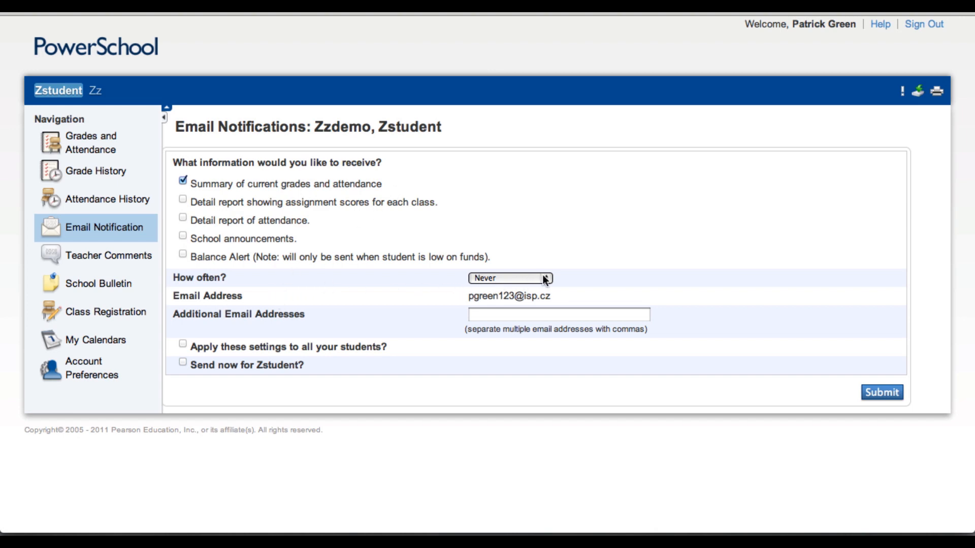
pyautogui.click(506, 278)
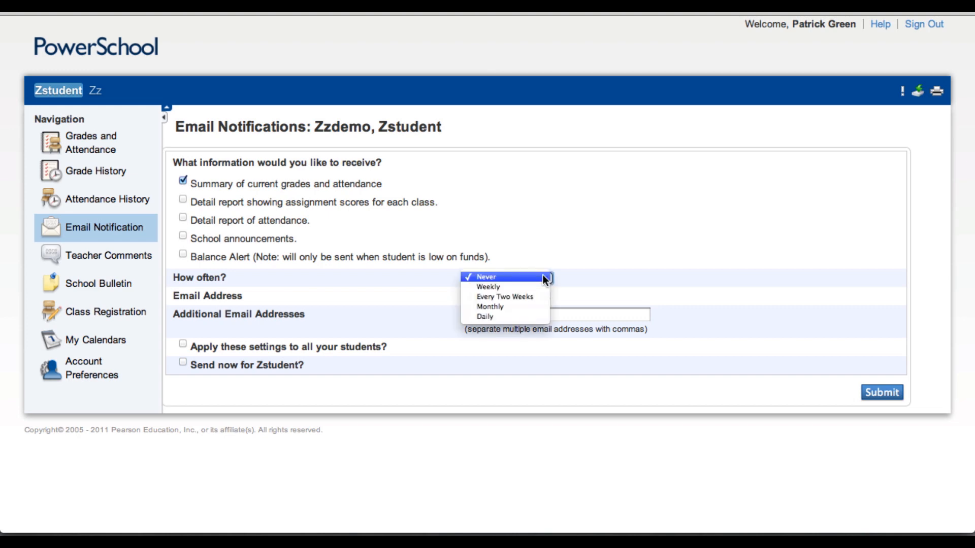
pyautogui.click(486, 277)
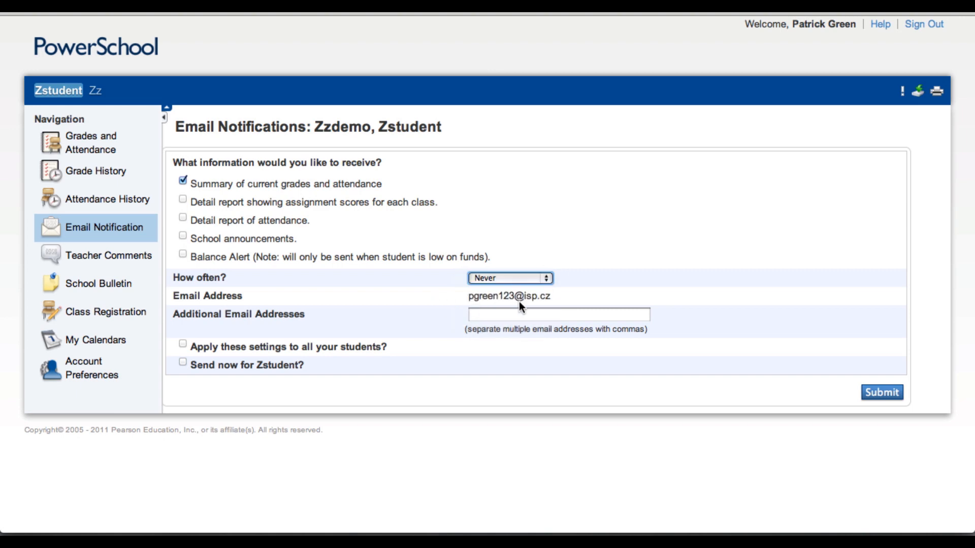
pyautogui.moveTo(559, 302)
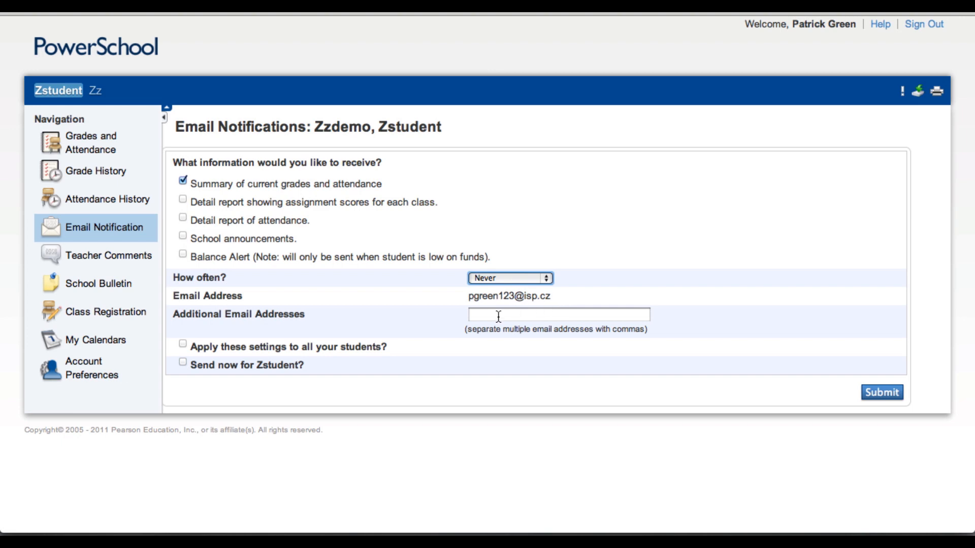
pyautogui.moveTo(396, 352)
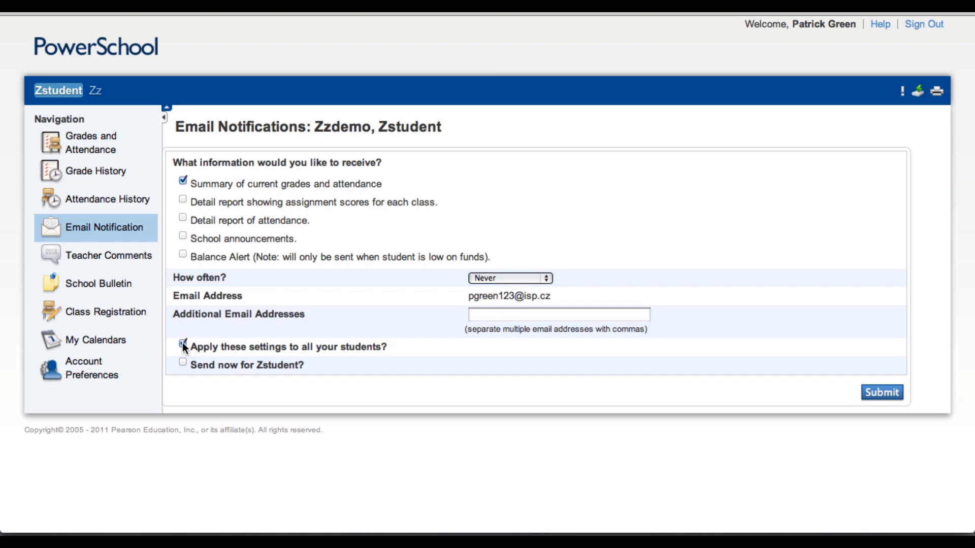
# - Enable 'Apply these settings to all your students?' and submit, getting the Changes Saved banner
pyautogui.click(181, 344)
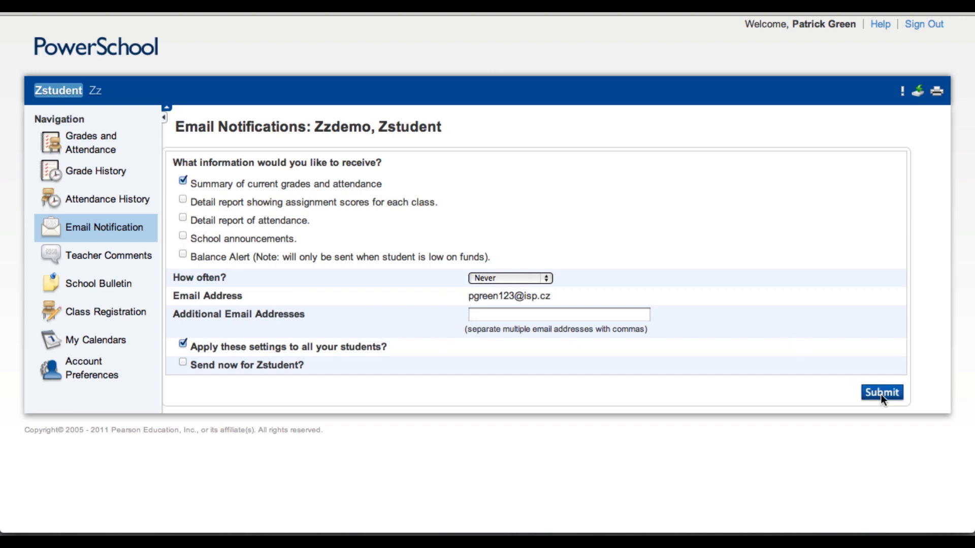
pyautogui.click(881, 391)
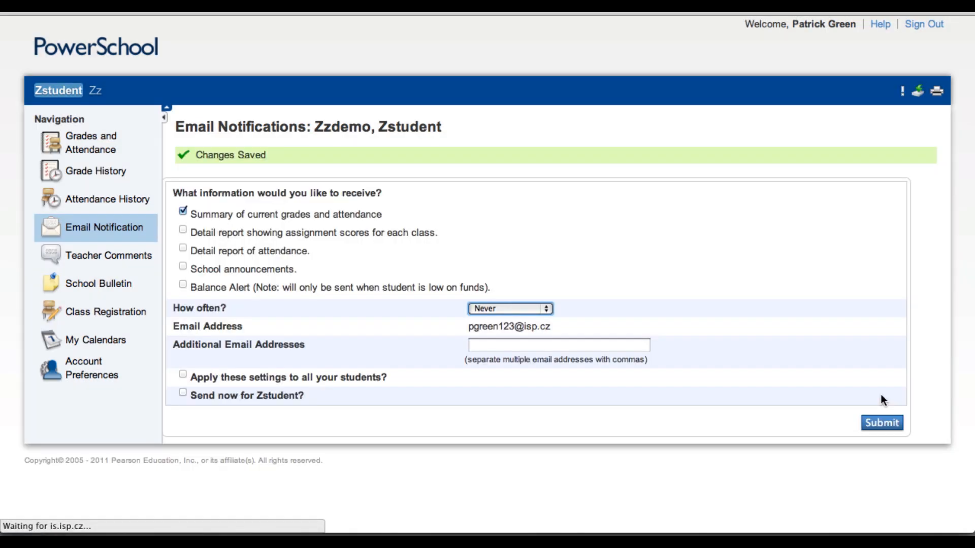